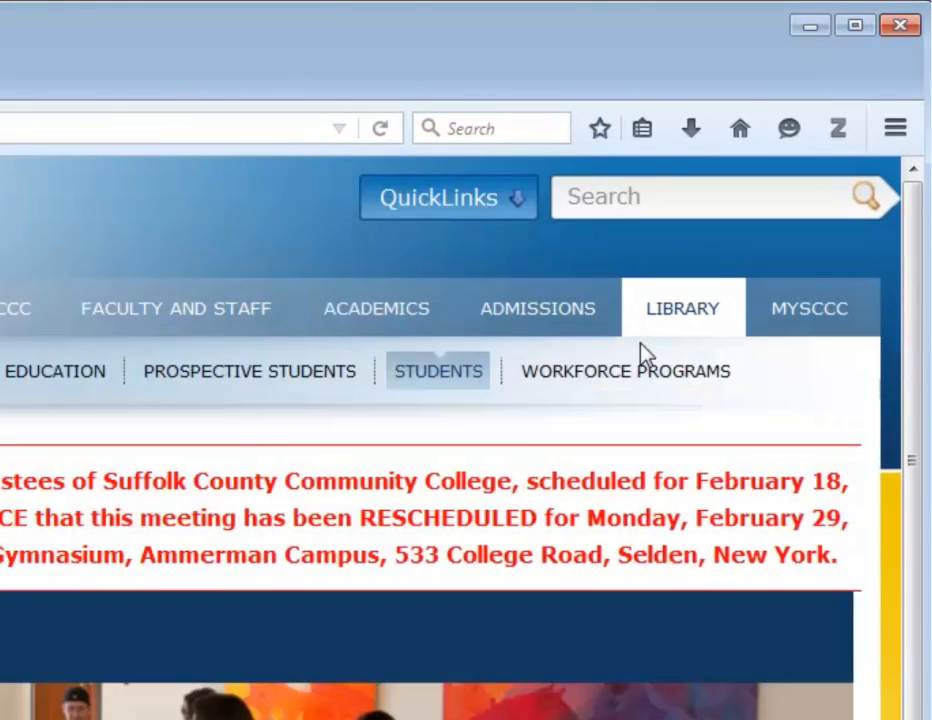
# - From the SCCC Library home, choose Kanopy Streaming Media from the streaming services list
pyautogui.scroll(-3)
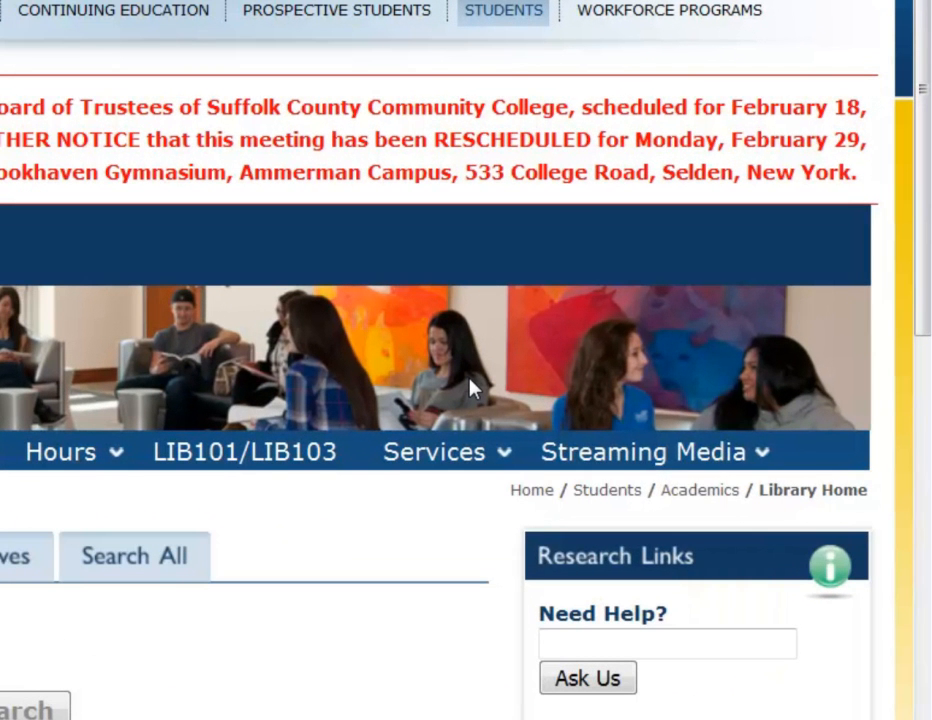
pyautogui.click(640, 452)
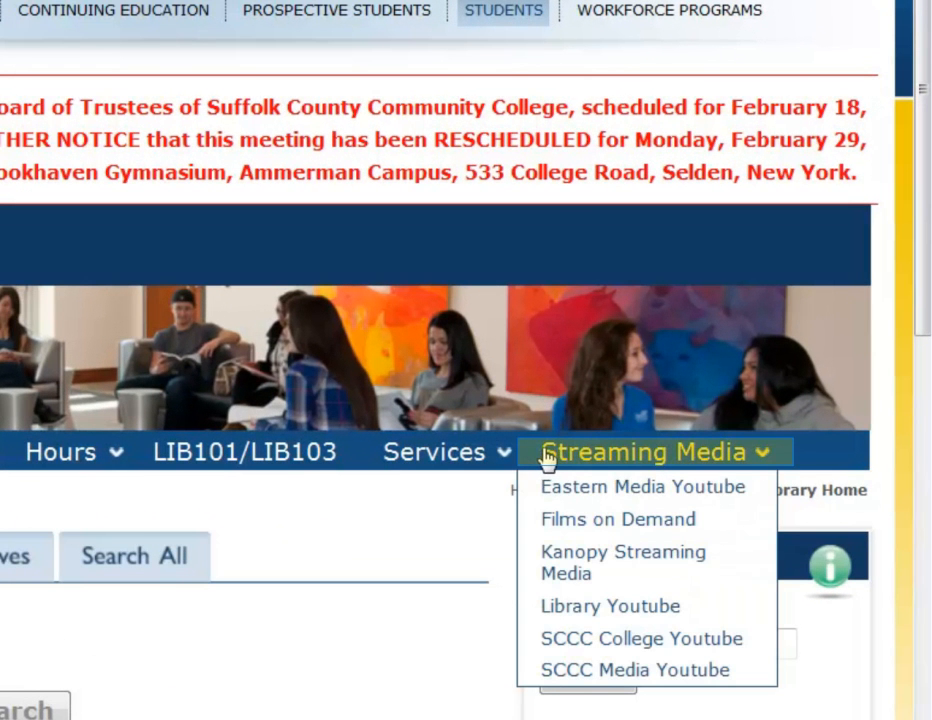
pyautogui.moveTo(624, 562)
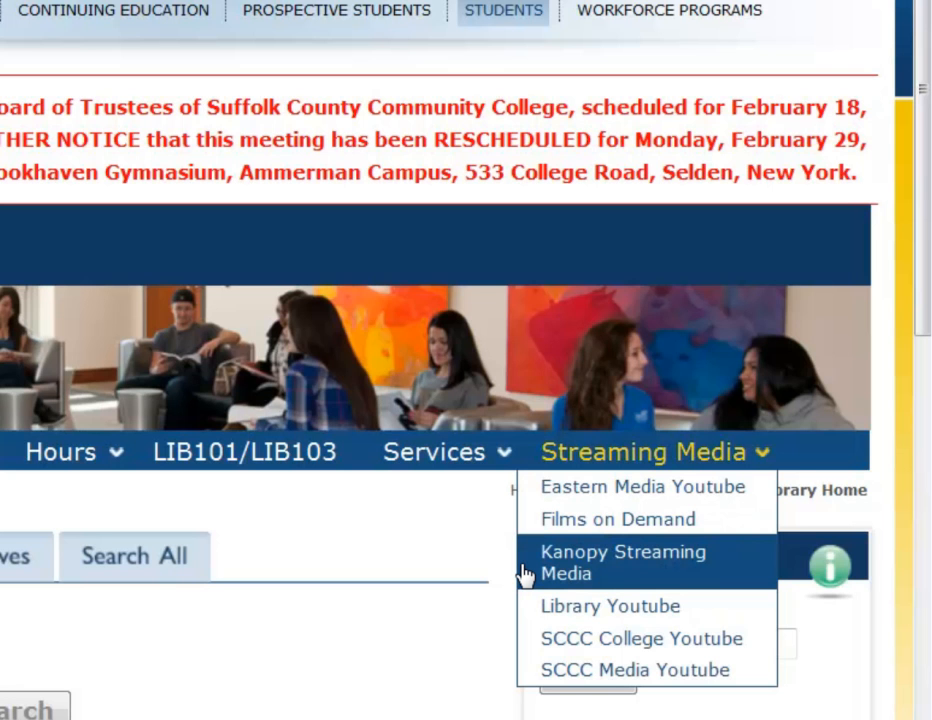
pyautogui.click(622, 562)
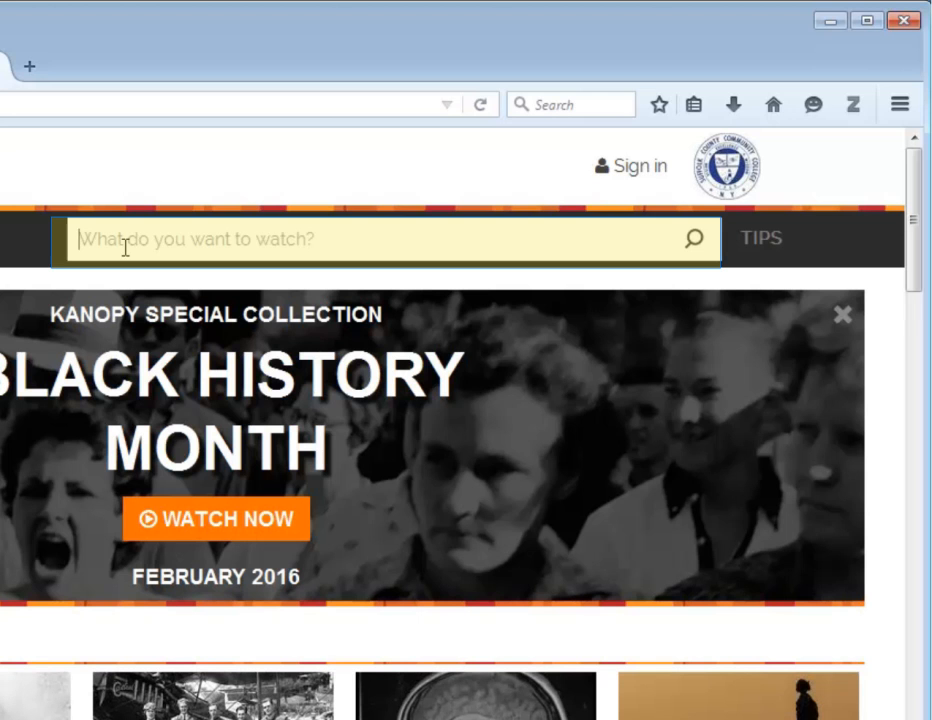
# - Search Kanopy for 'power and control' and copy the video's share link URL
pyautogui.write('power and control')
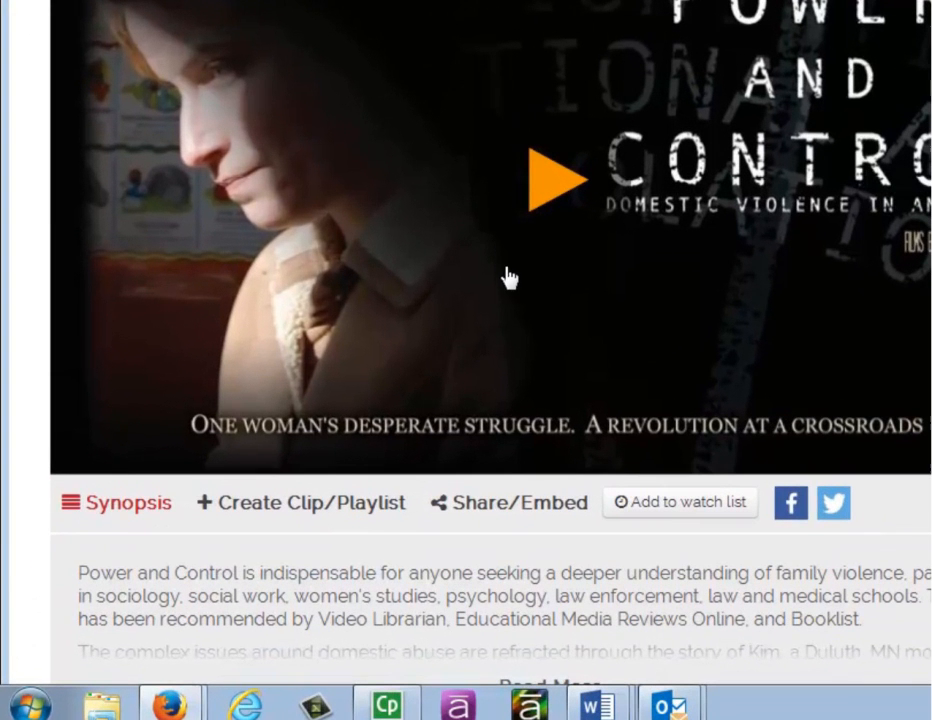
pyautogui.moveTo(512, 504)
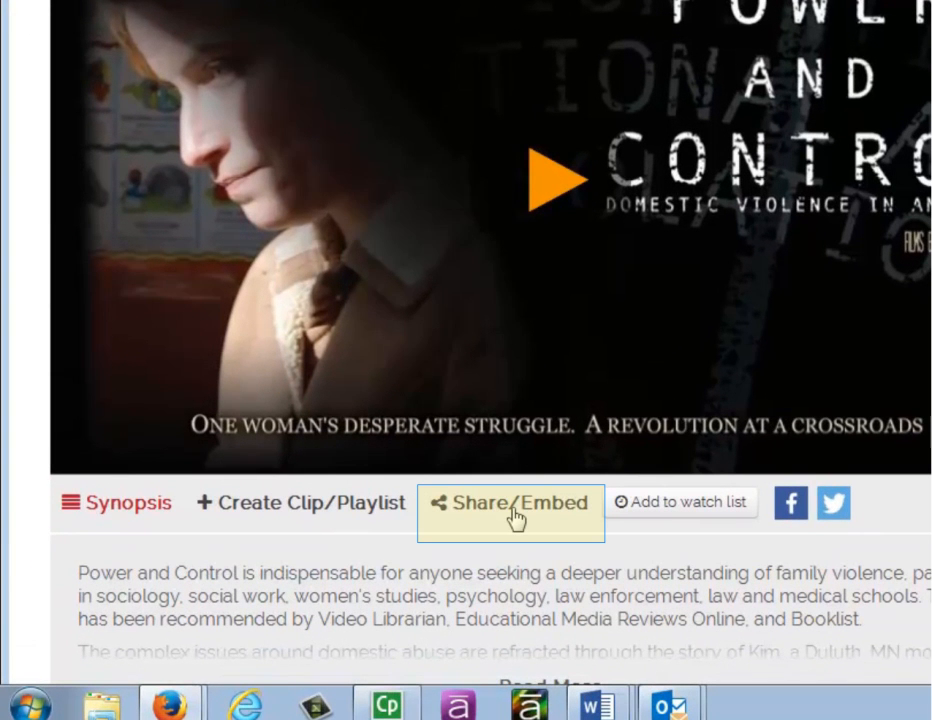
pyautogui.click(510, 502)
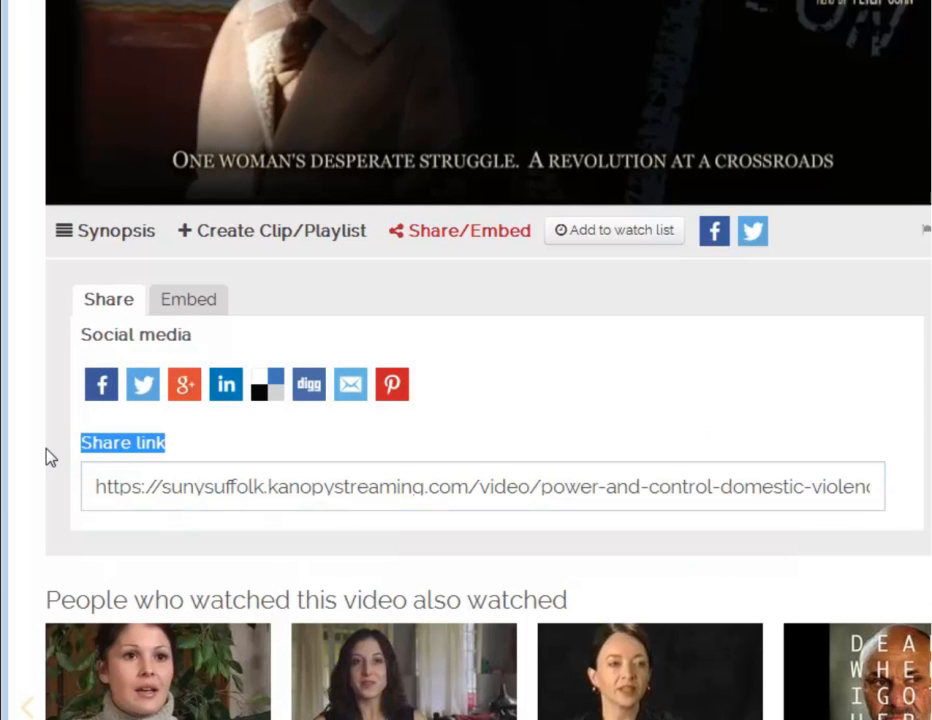
pyautogui.moveTo(116, 492)
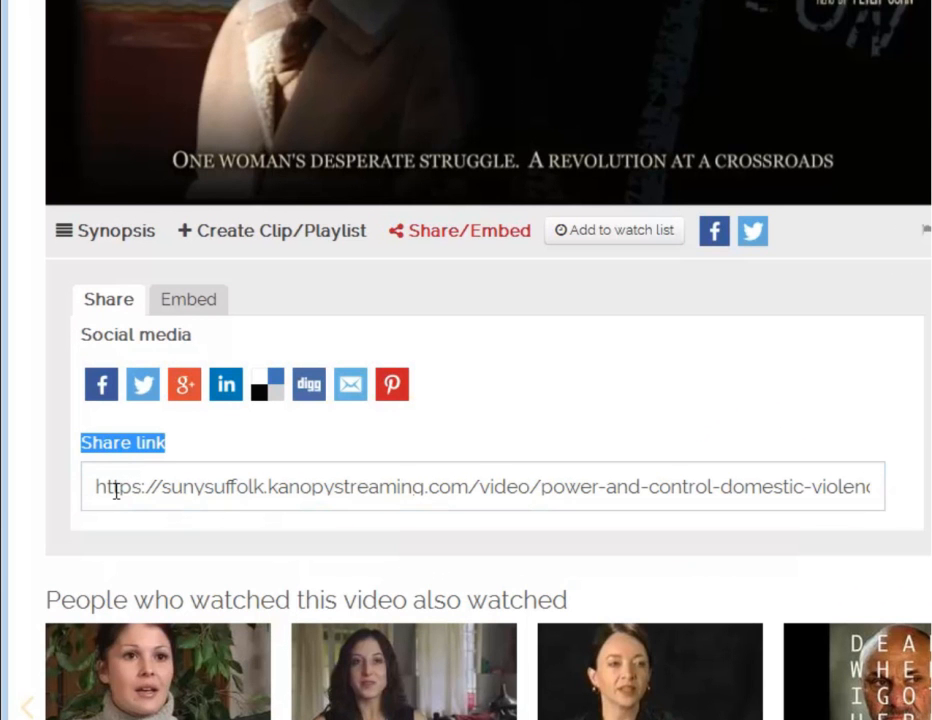
pyautogui.click(480, 488)
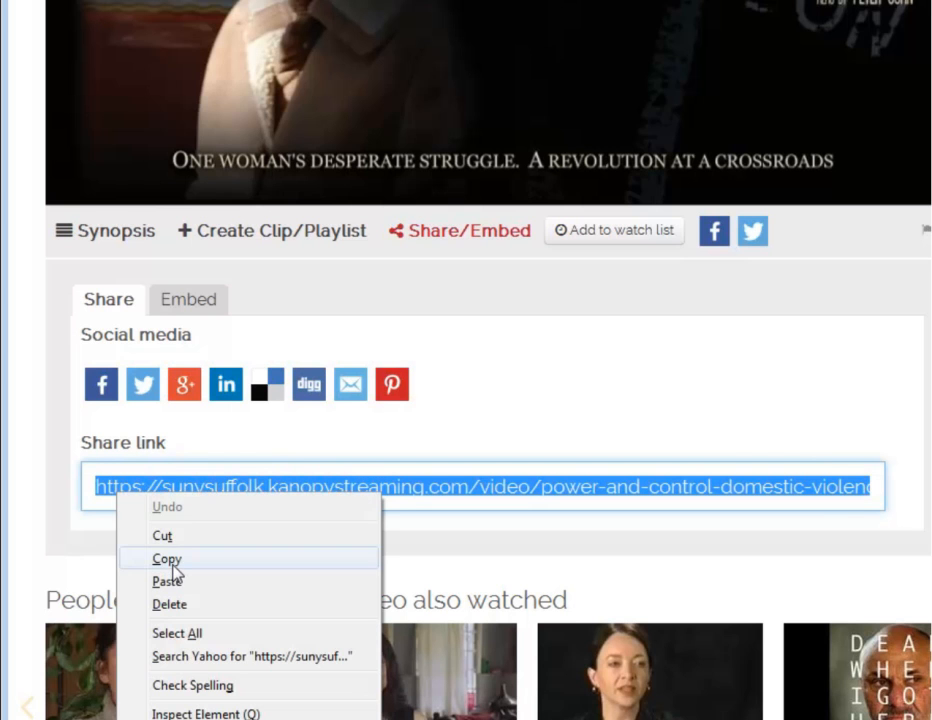
pyautogui.click(166, 558)
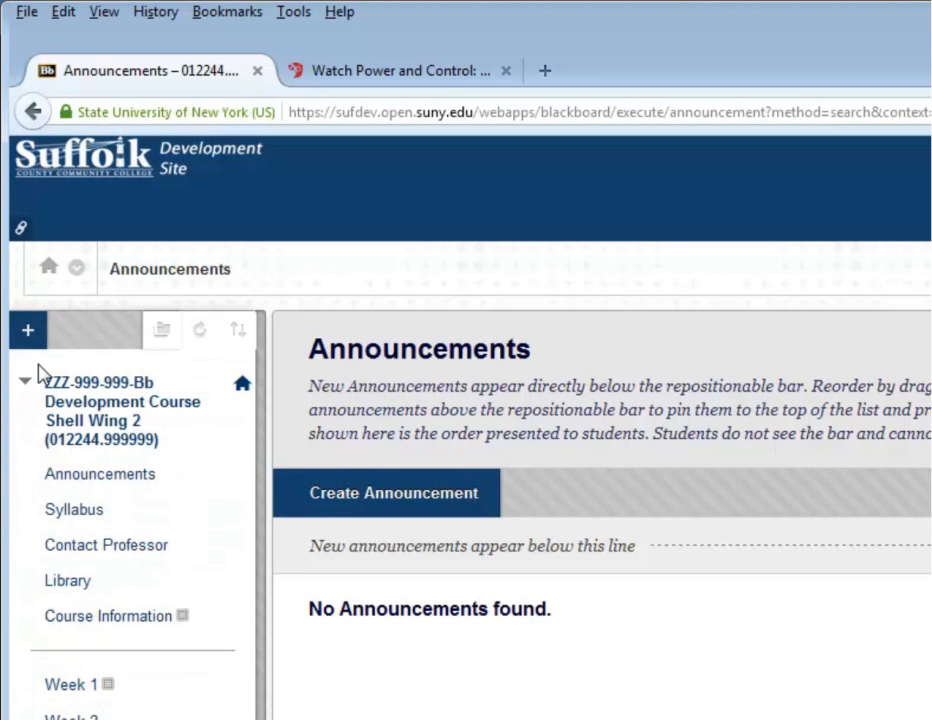
# - Start adding a course-menu Content Area named 'Week', then cancel it
pyautogui.click(28, 330)
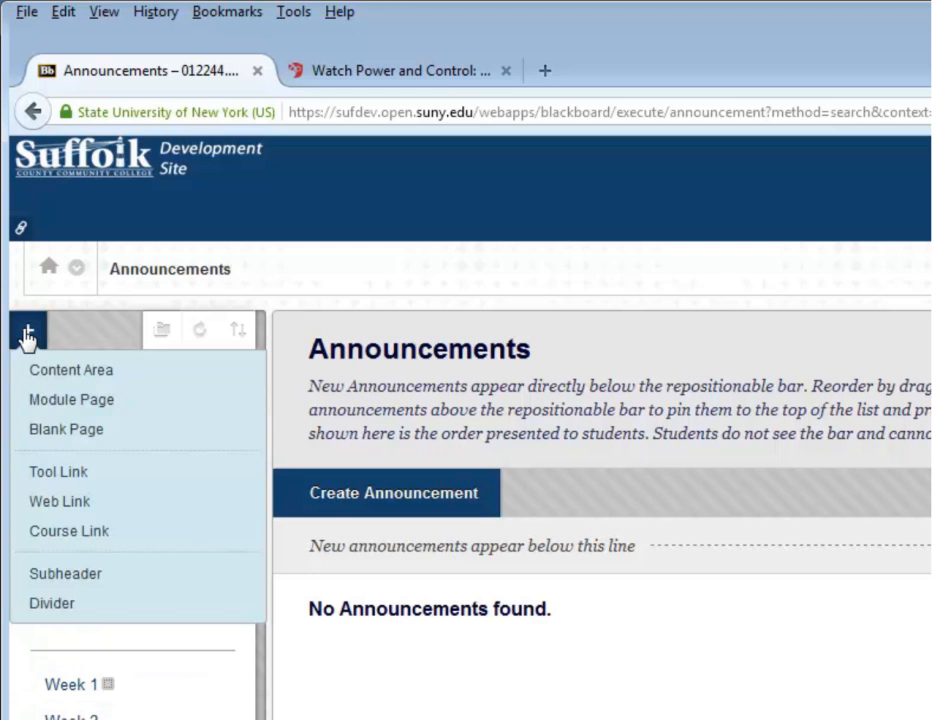
pyautogui.moveTo(72, 368)
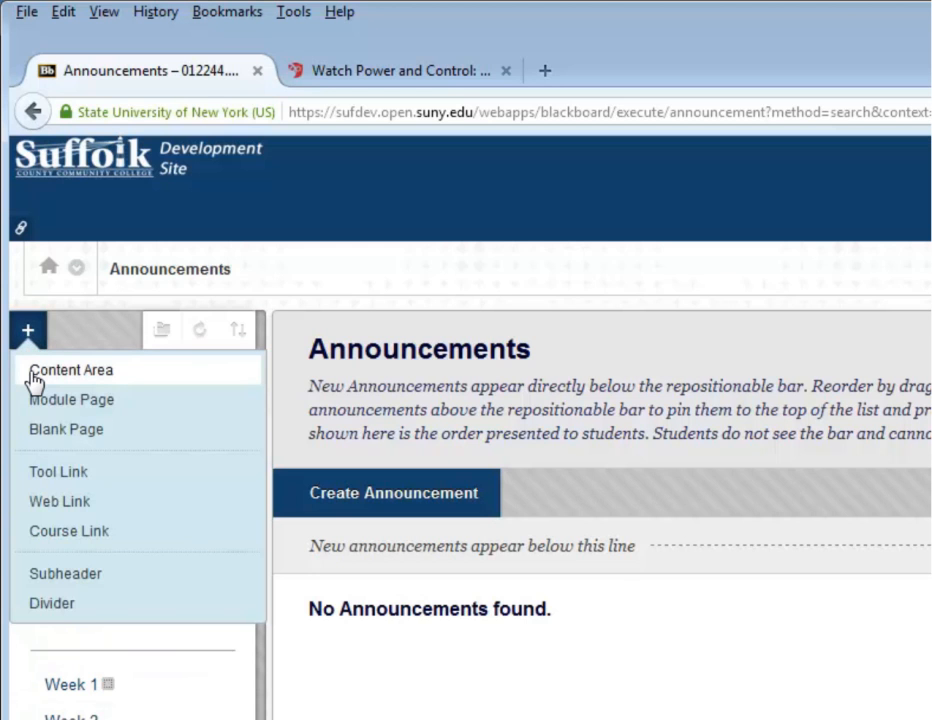
pyautogui.click(72, 368)
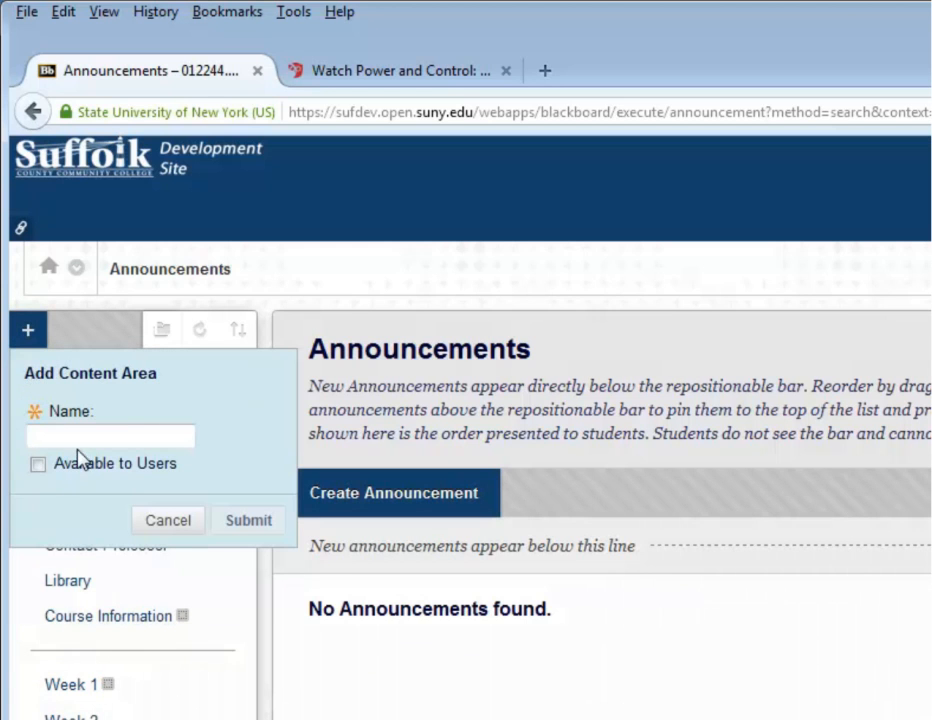
pyautogui.write('Week 13')
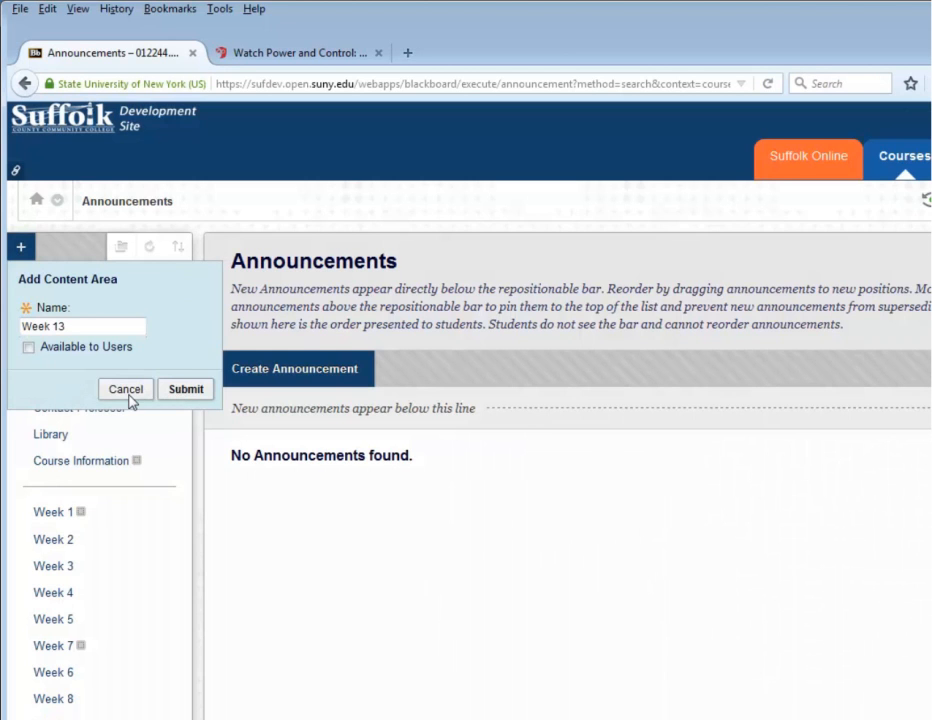
pyautogui.click(184, 388)
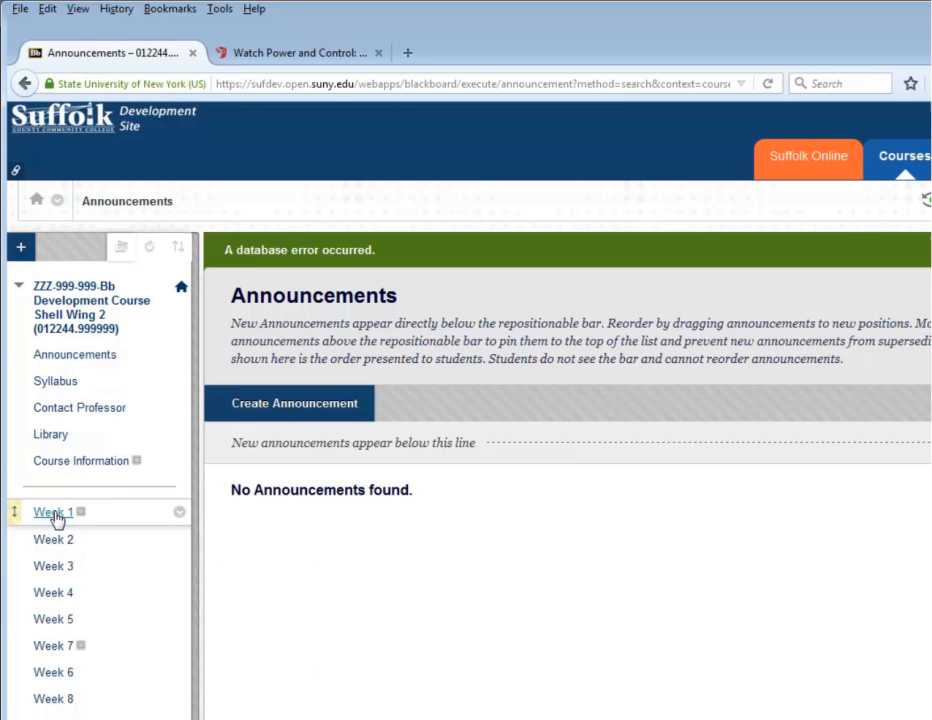
# - In Week 1, start a new Web Link named 'Power and Control'
pyautogui.click(52, 512)
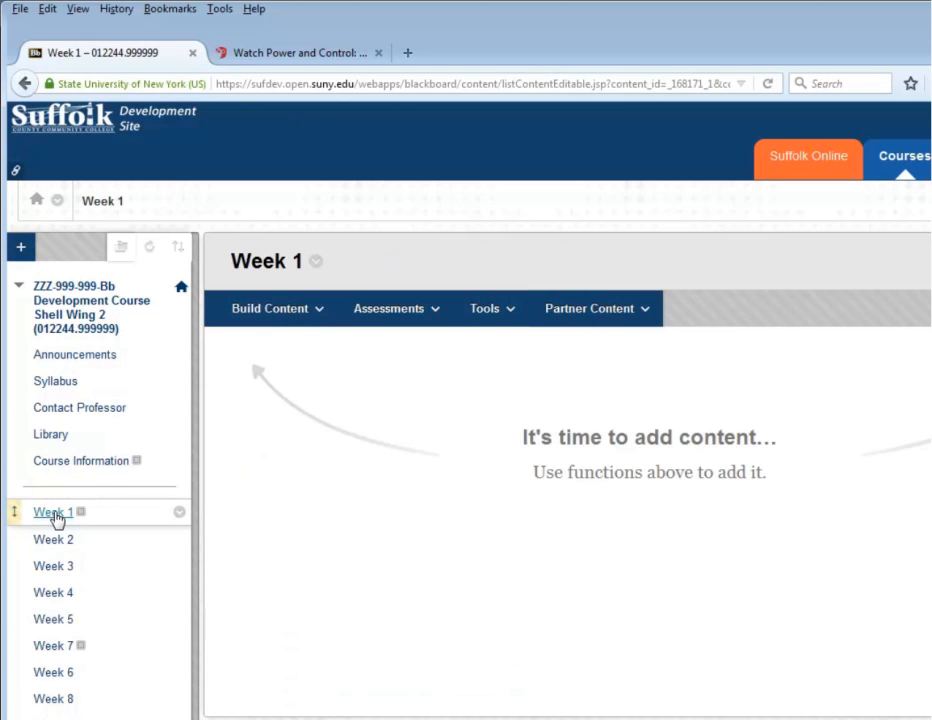
pyautogui.click(268, 308)
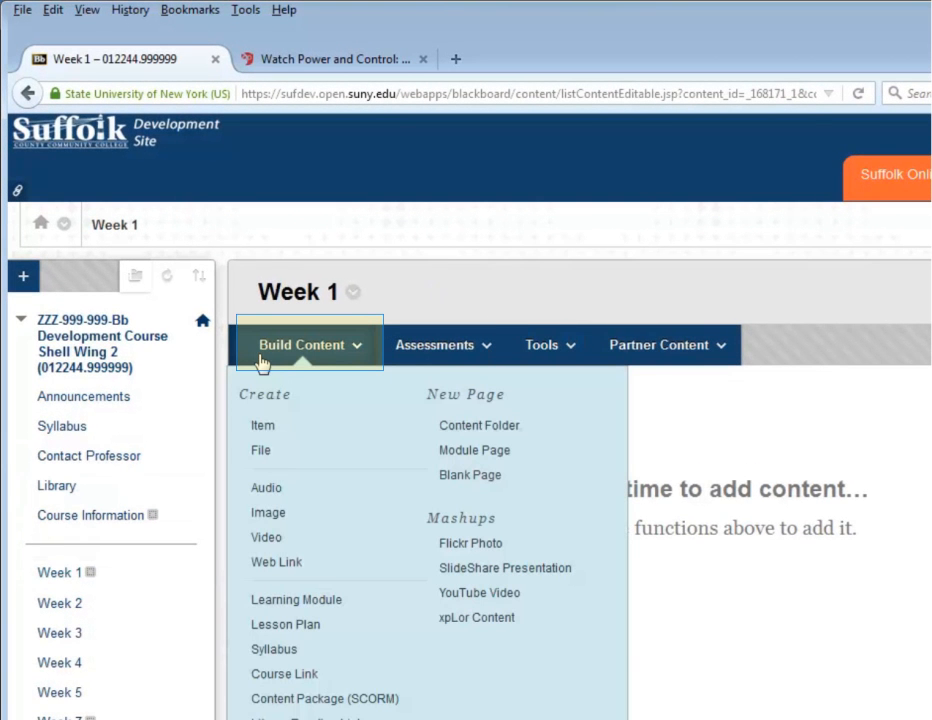
pyautogui.moveTo(276, 560)
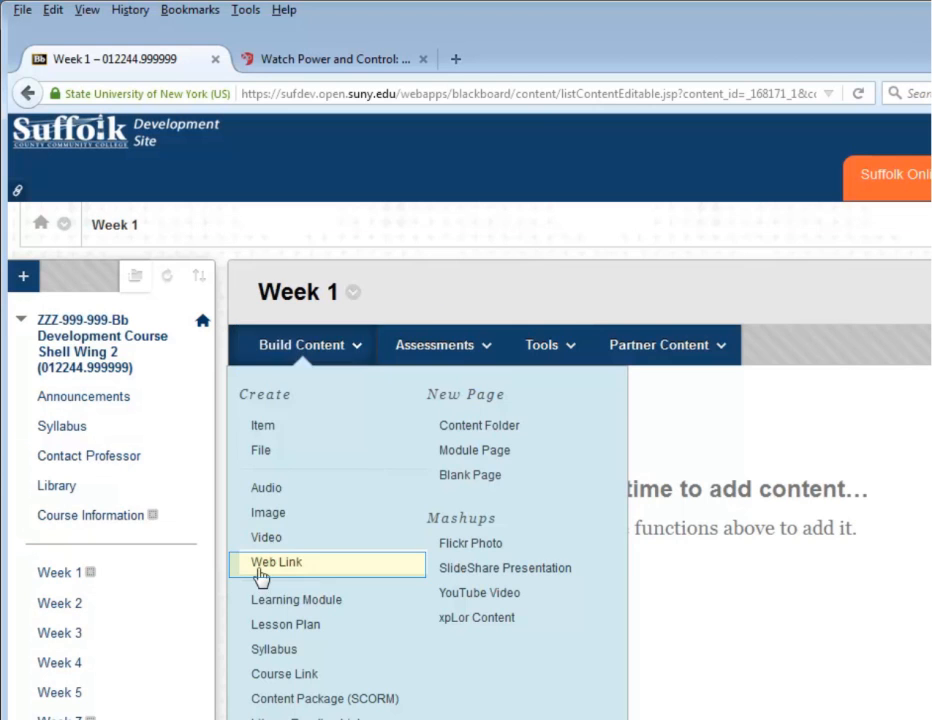
pyautogui.click(276, 560)
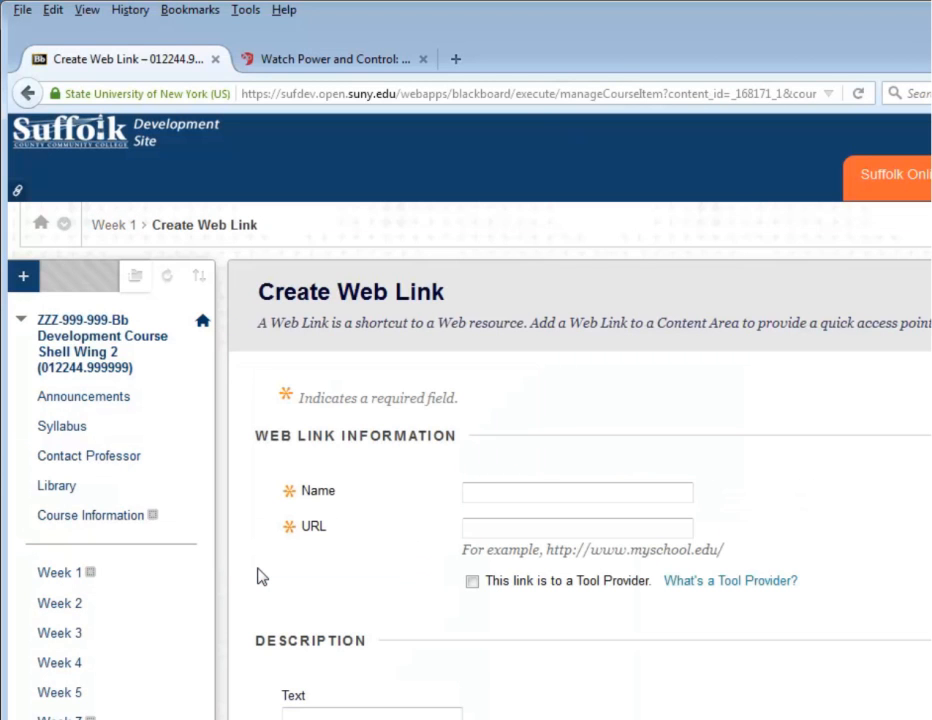
pyautogui.click(576, 492)
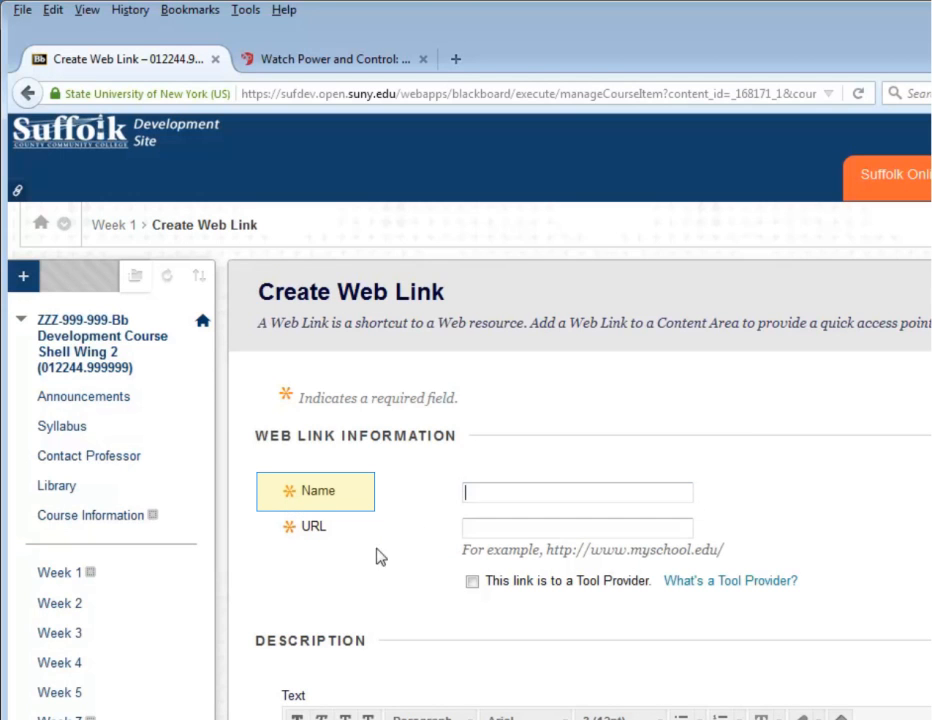
pyautogui.write('pow')
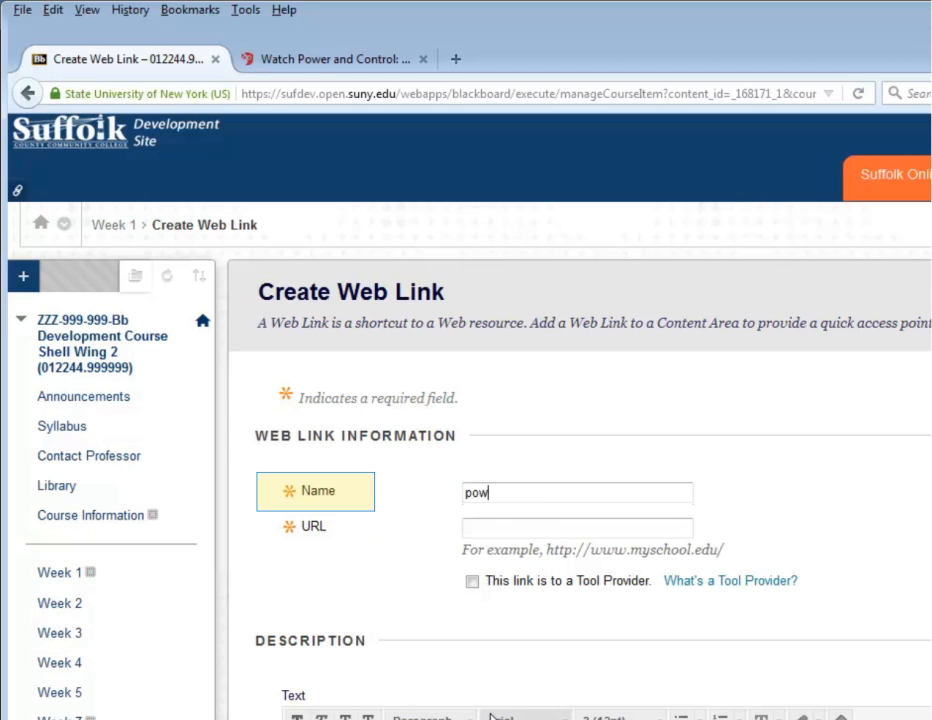
pyautogui.write('Power and')
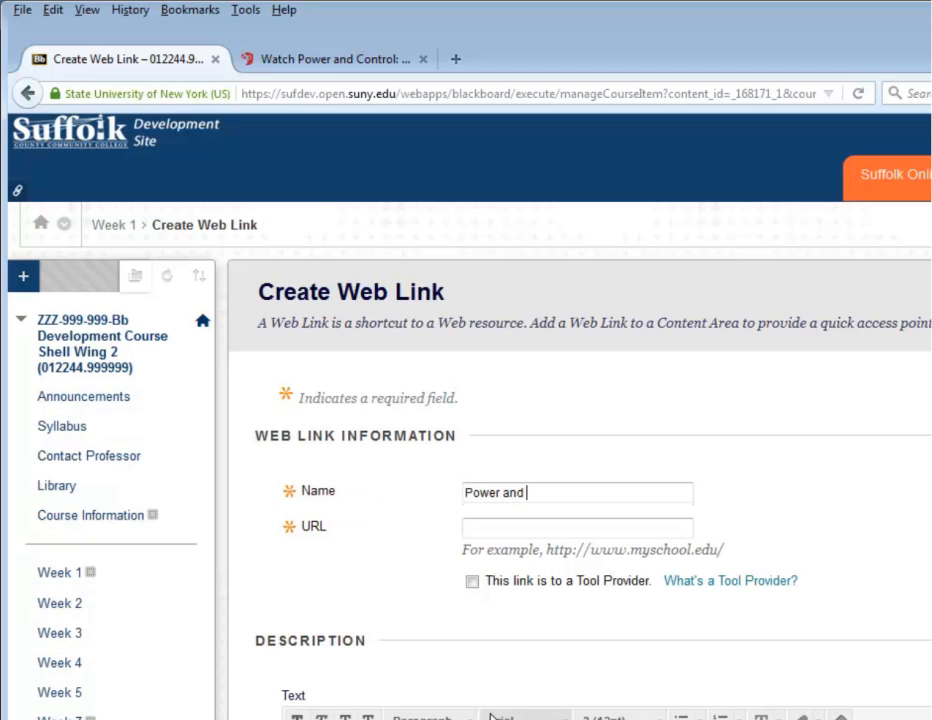
pyautogui.write('Control')
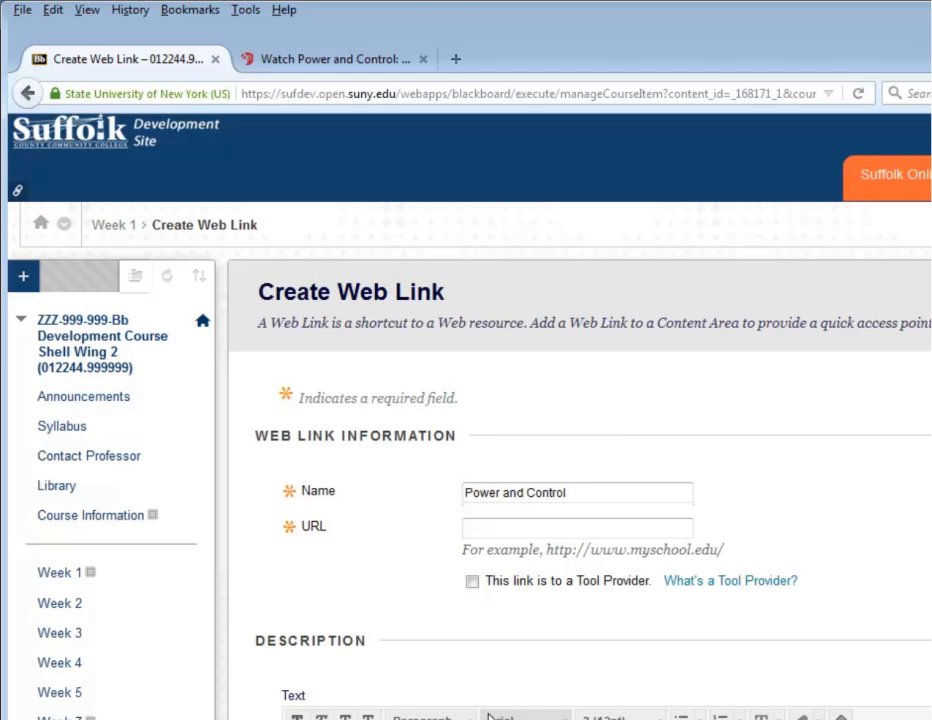
# - Paste the copied Kanopy share address into the URL field
pyautogui.click(576, 528)
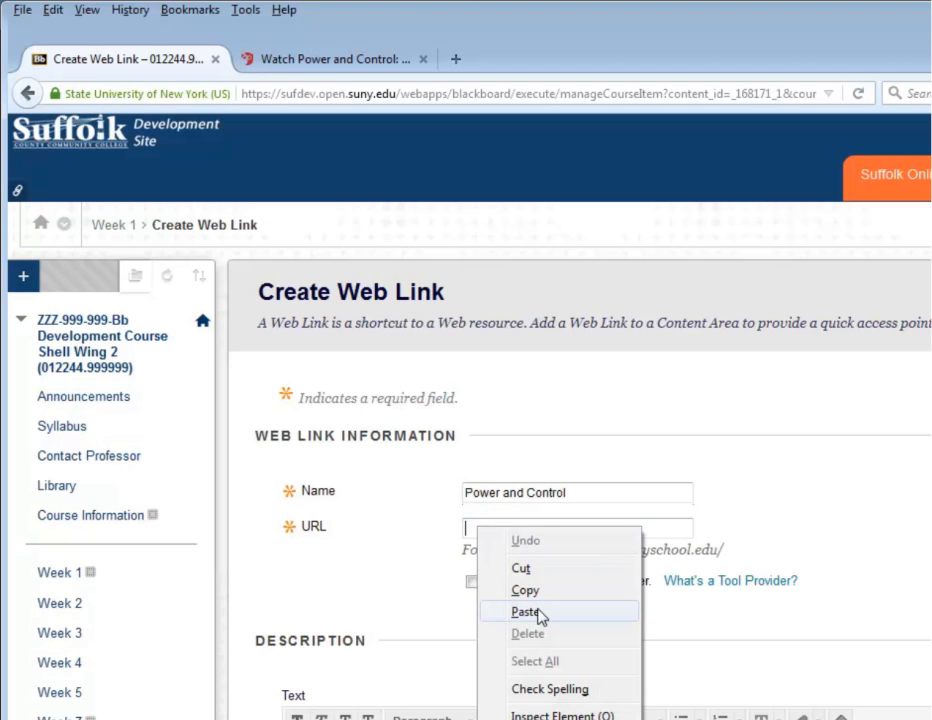
pyautogui.click(528, 612)
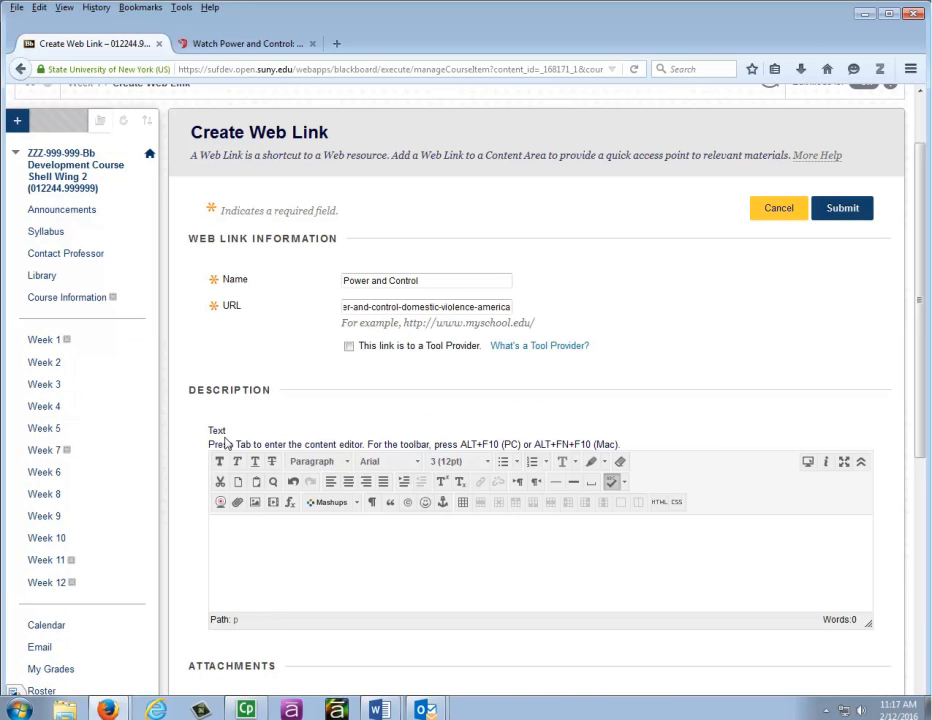
pyautogui.moveTo(210, 420)
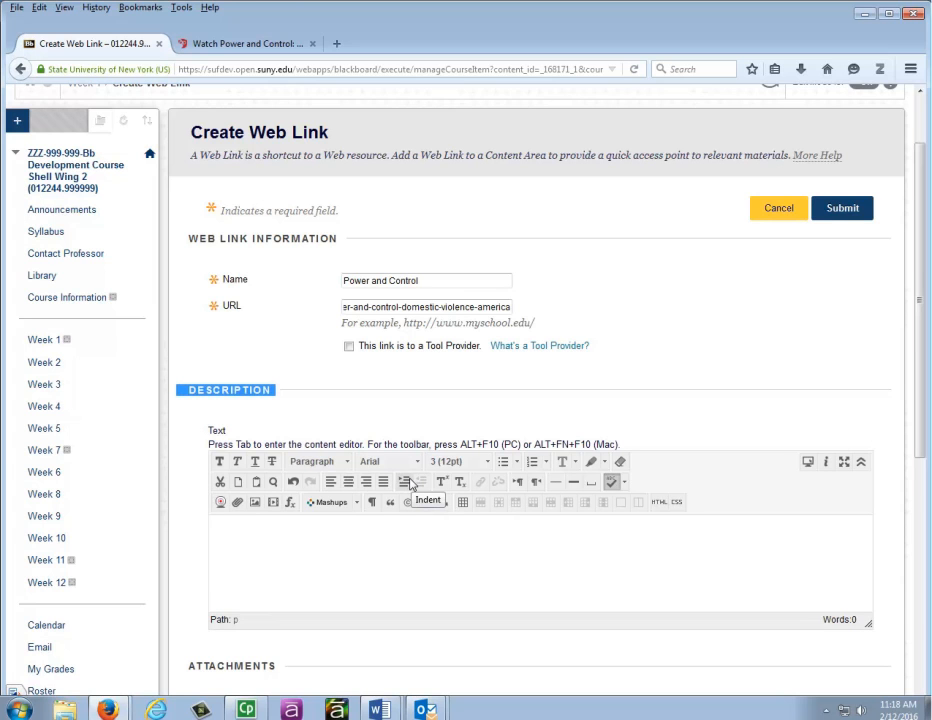
pyautogui.moveTo(404, 482)
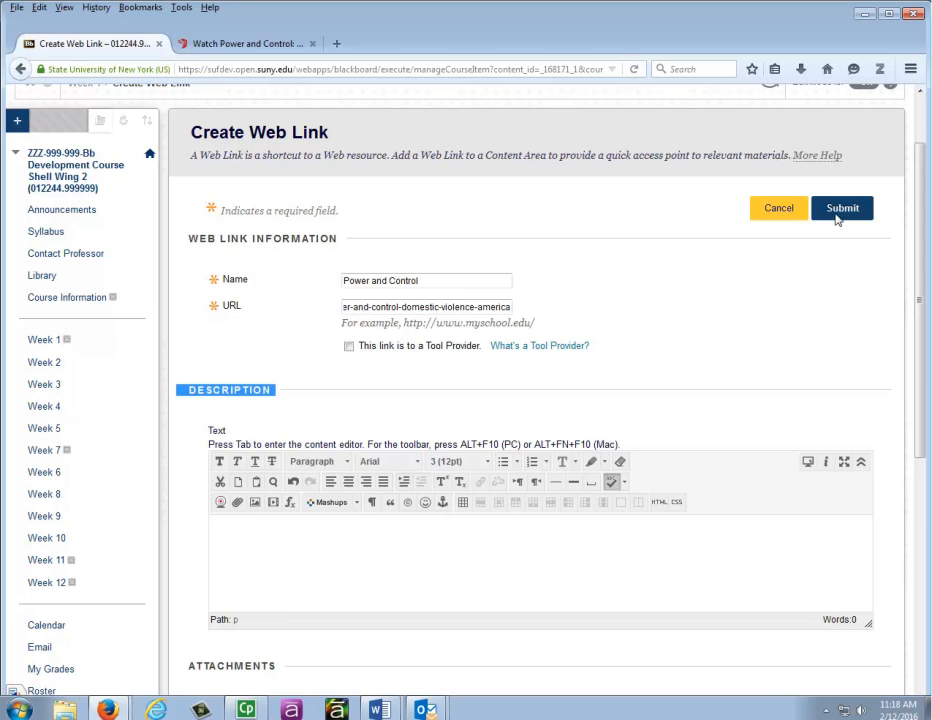
# - Submit the web link with no description so it appears in Week 1
pyautogui.click(842, 206)
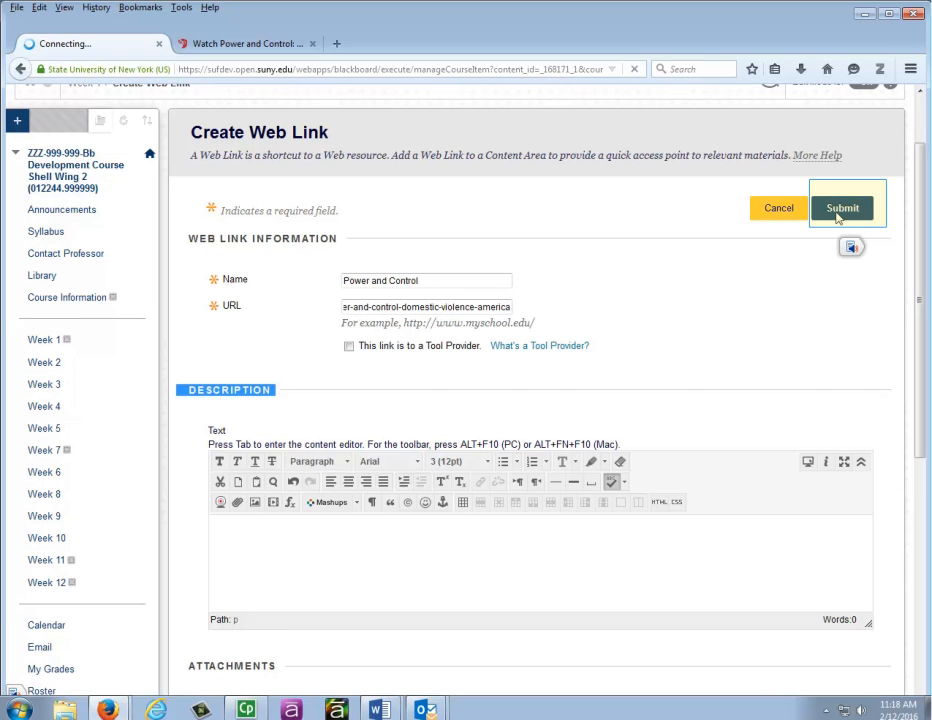
pyautogui.click(844, 206)
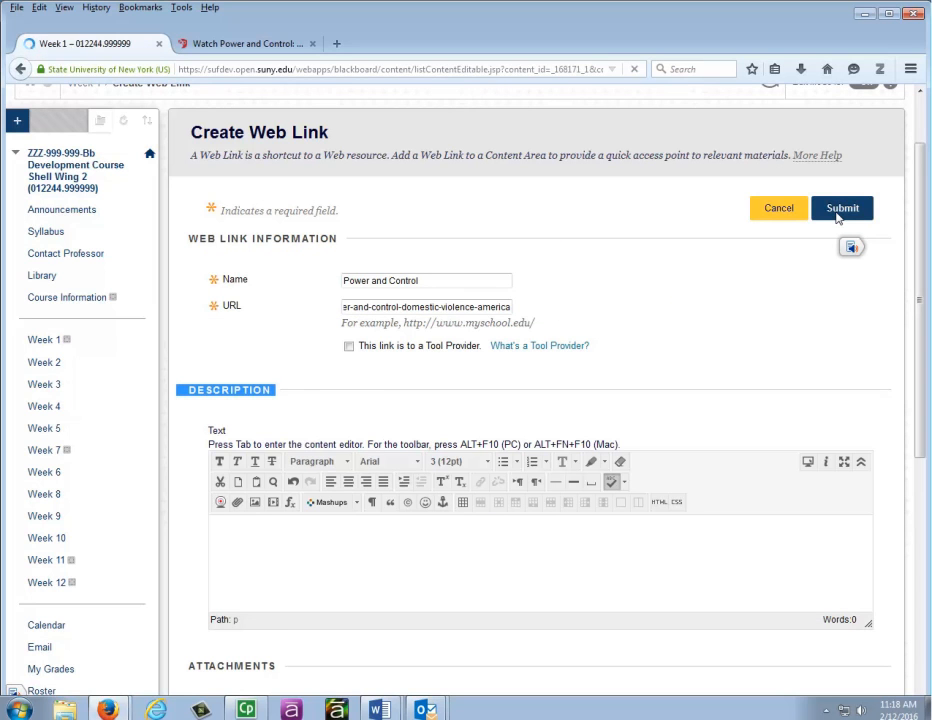
pyautogui.click(842, 208)
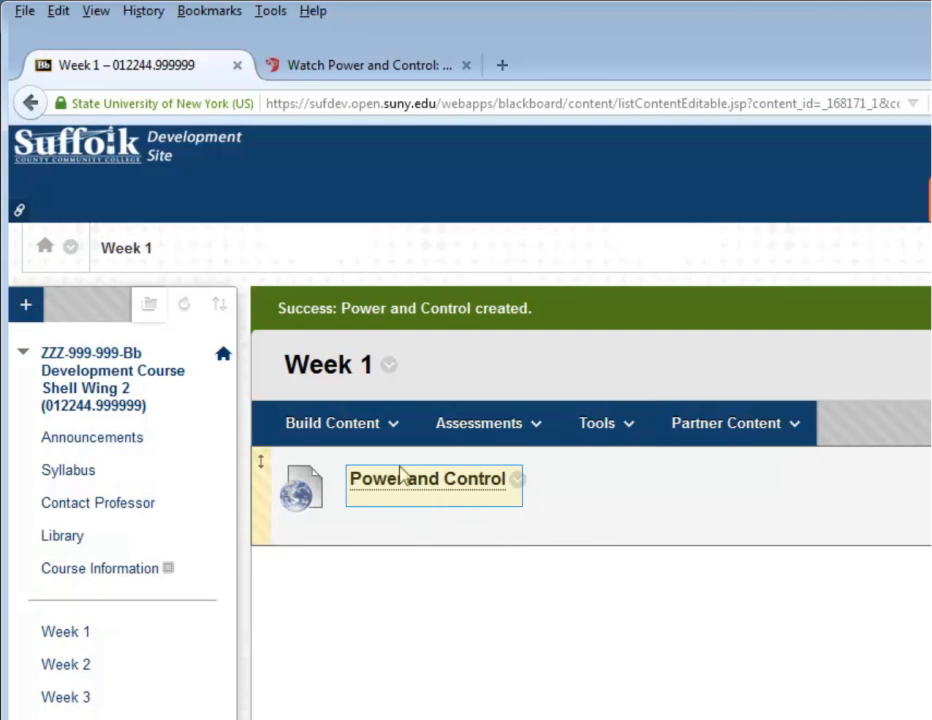
pyautogui.moveTo(336, 648)
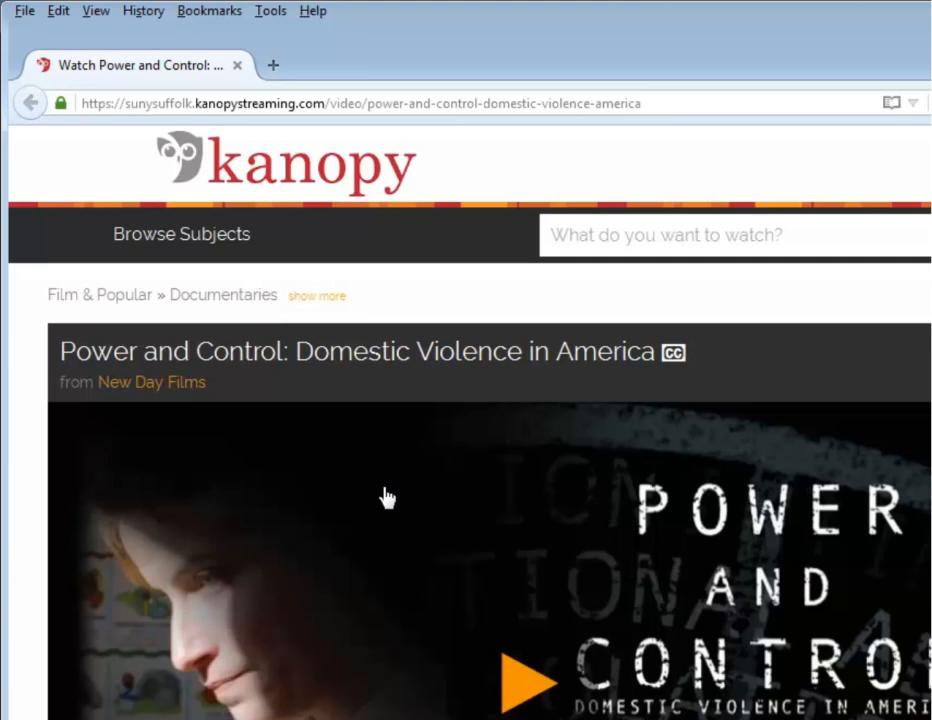
# - Follow the new Week 1 link and confirm the Kanopy Power and Control page loads
pyautogui.scroll(-3)
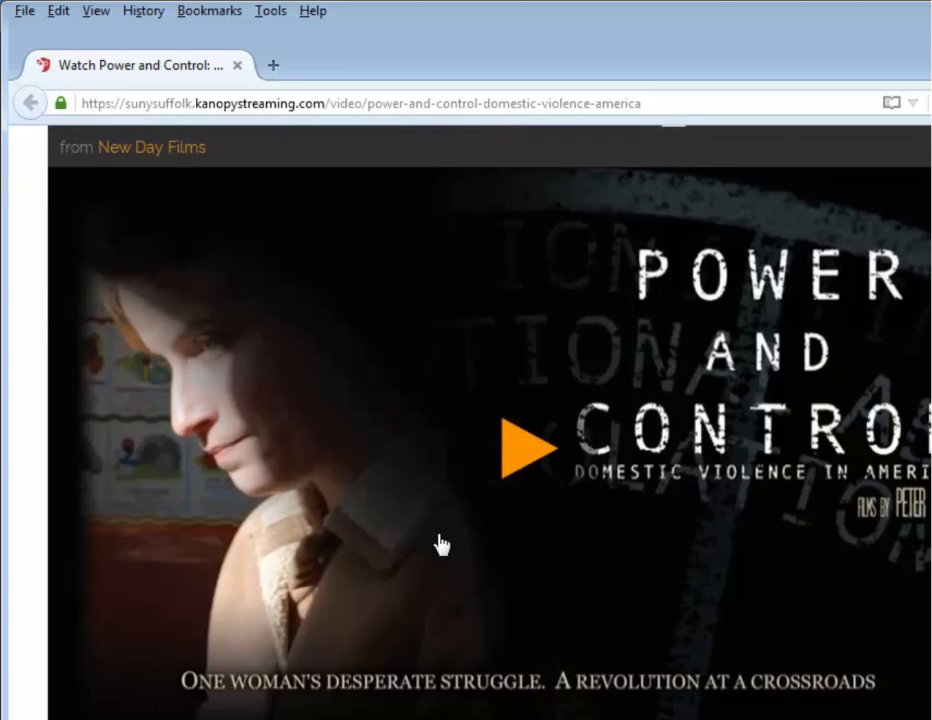